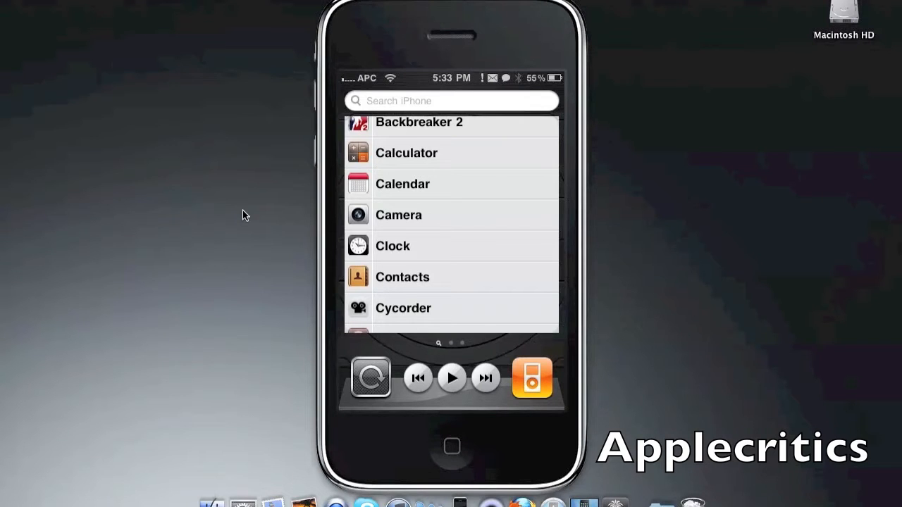
Go to Manage > Sources and put the repository list into editing mode
scroll("down", 3)
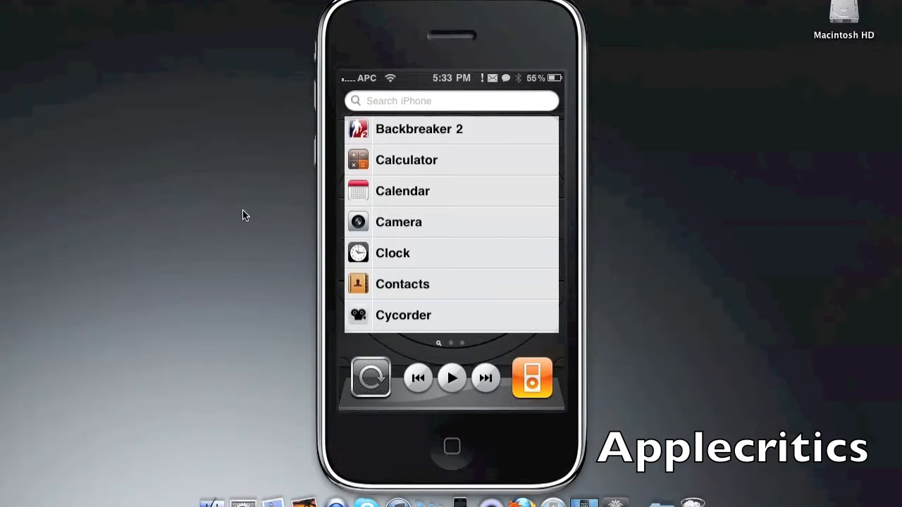
scroll("down", 3)
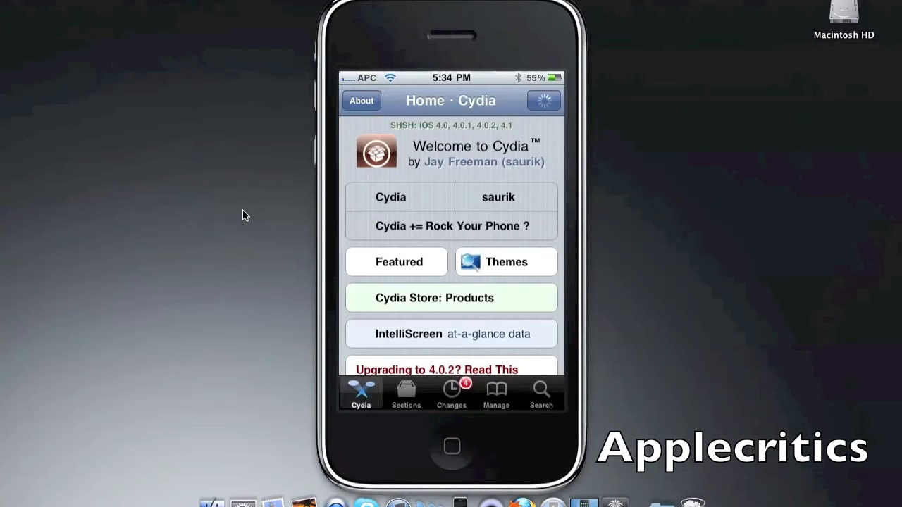
left_click(496, 391)
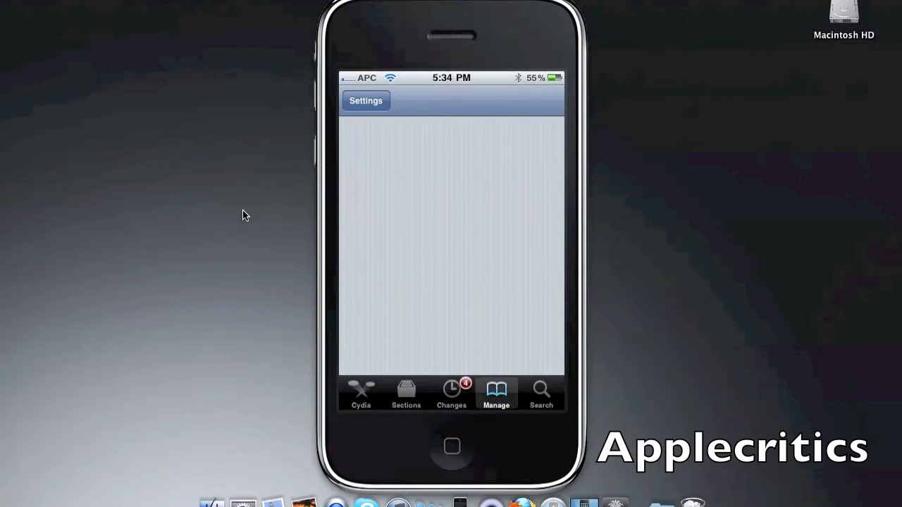
left_click(496, 393)
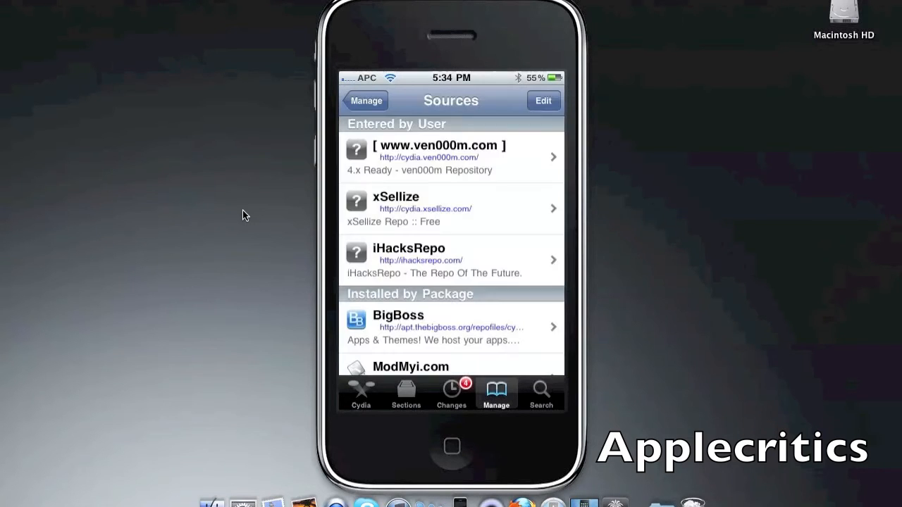
left_click(542, 100)
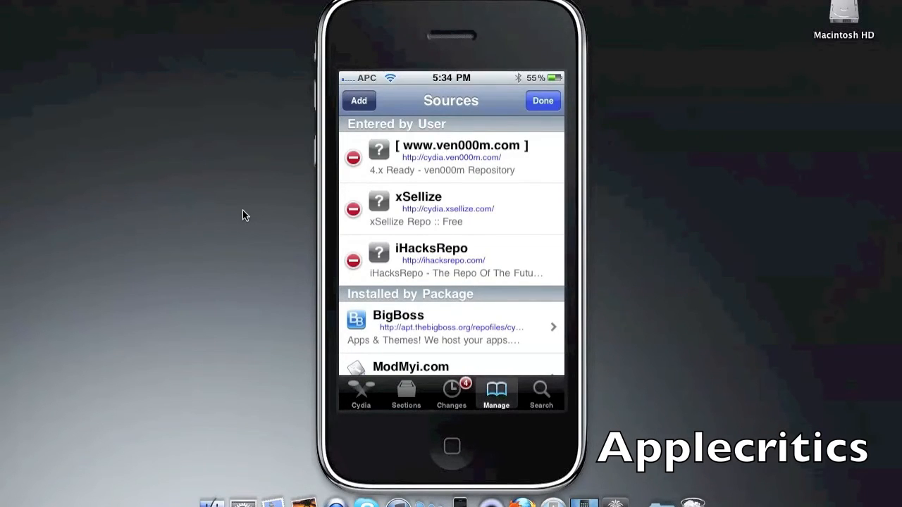
left_click(357, 100)
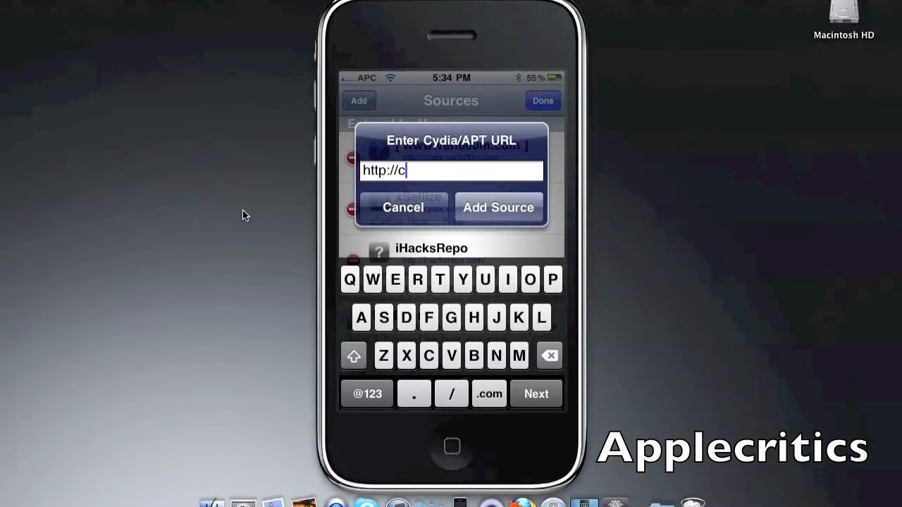
type("ydia.xsellize.com")
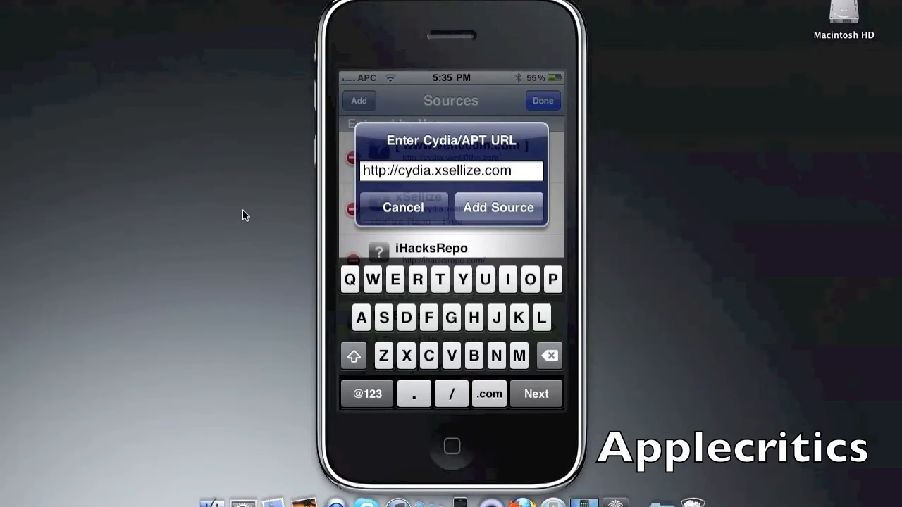
left_click(498, 208)
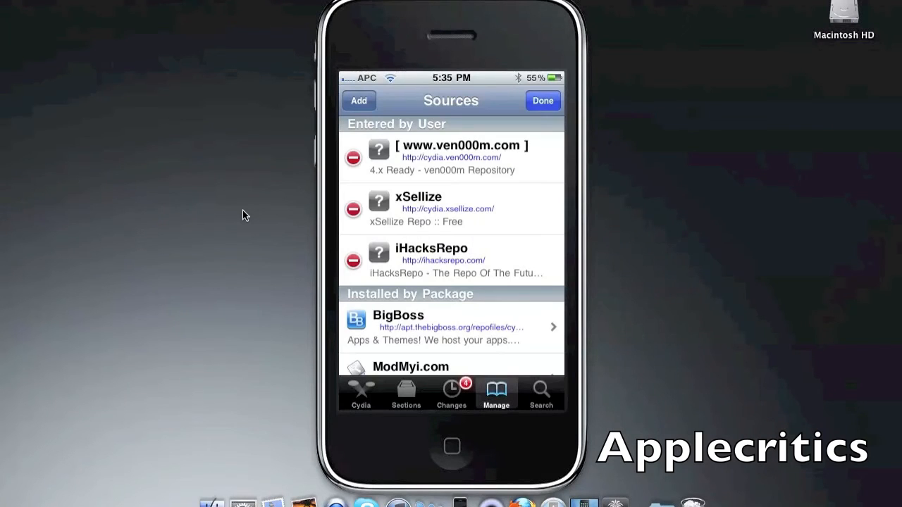
Search packages for 'Listlauncher' to list the BigBoss and xSellize results
left_click(541, 392)
type("L")
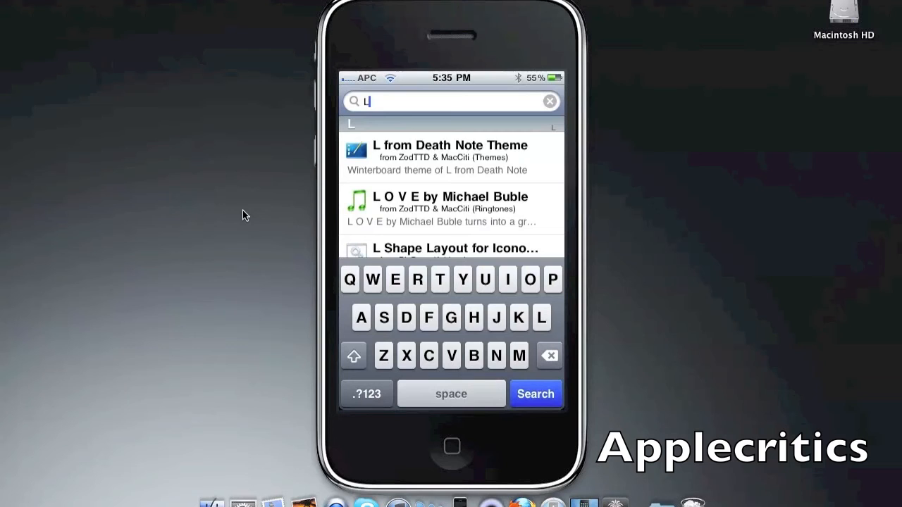
type("istlauncher")
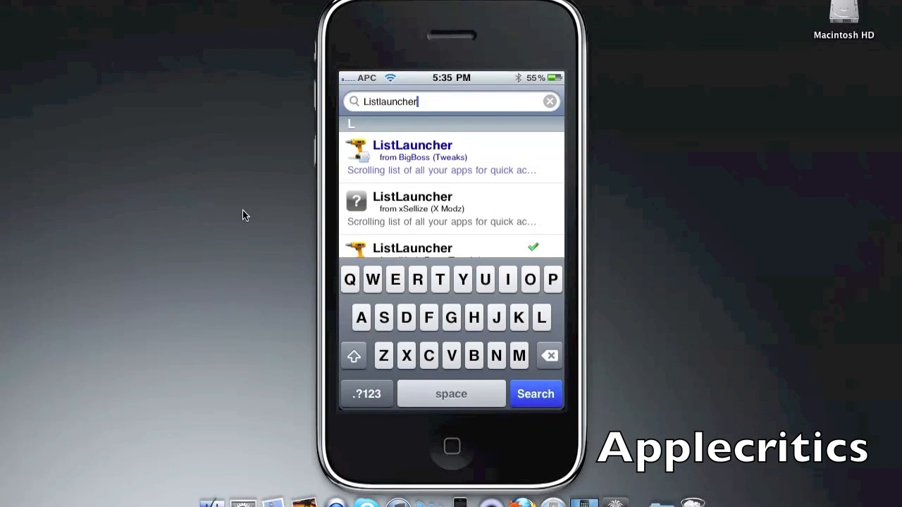
Open the xSellize (X Modz) ListLauncher result to reach its Install page
left_click(451, 209)
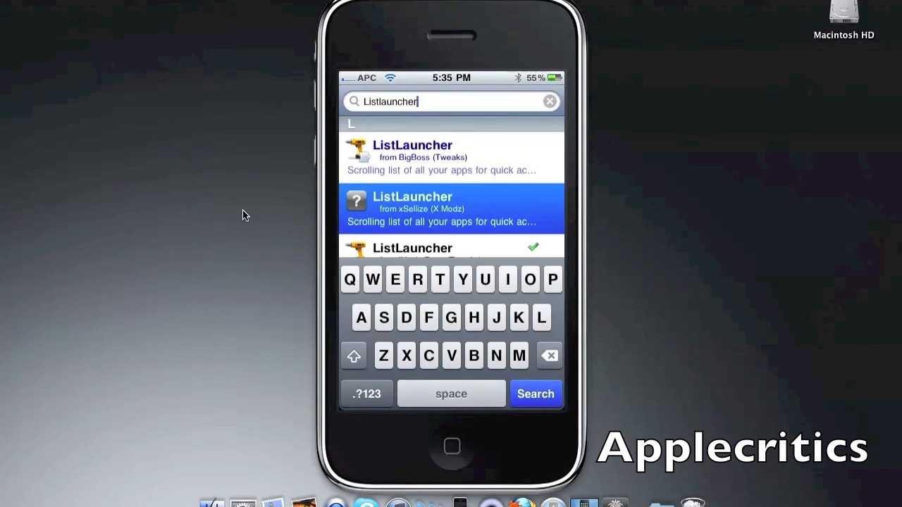
left_click(451, 208)
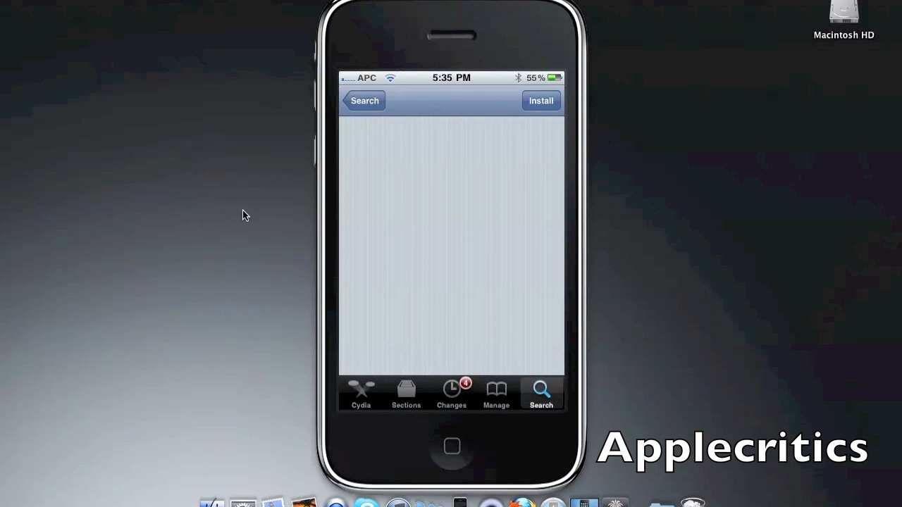